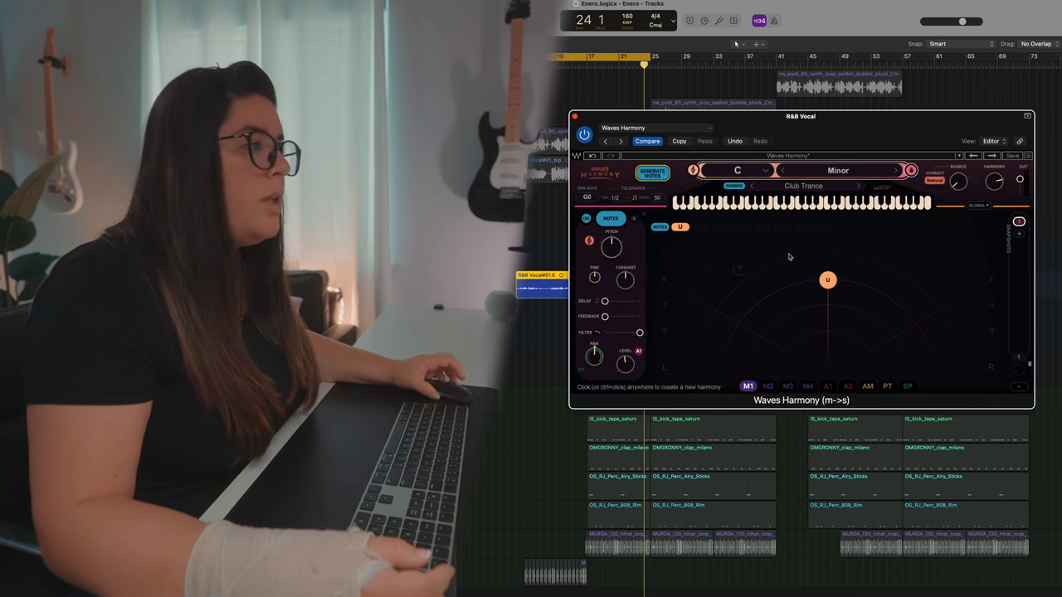
- Turn on Generate Notes so the Triads chord map creates harmony nodes around the lead
left_click(804, 186)
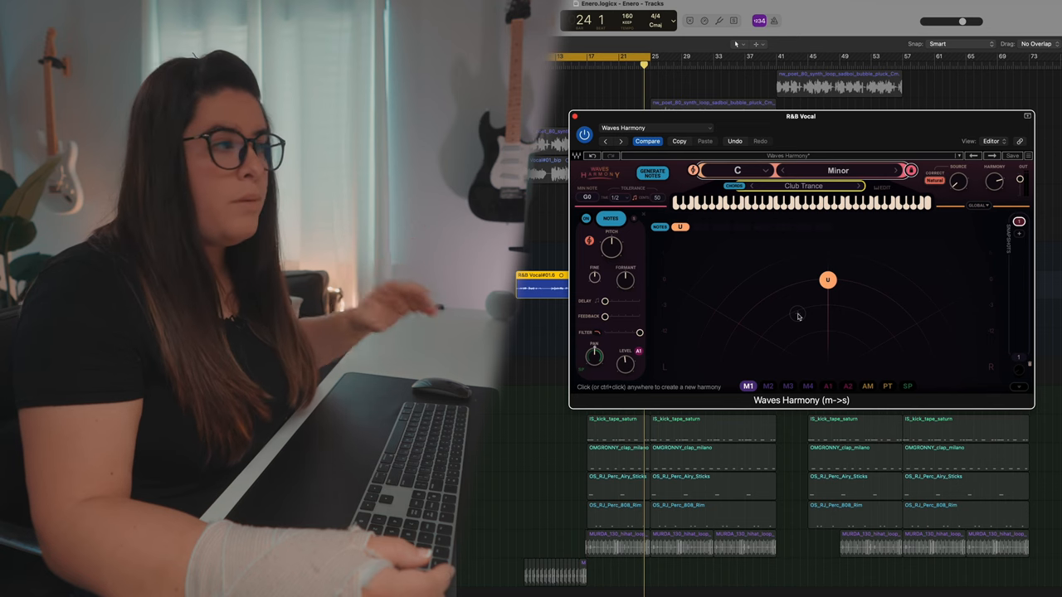
mouse_move(923, 176)
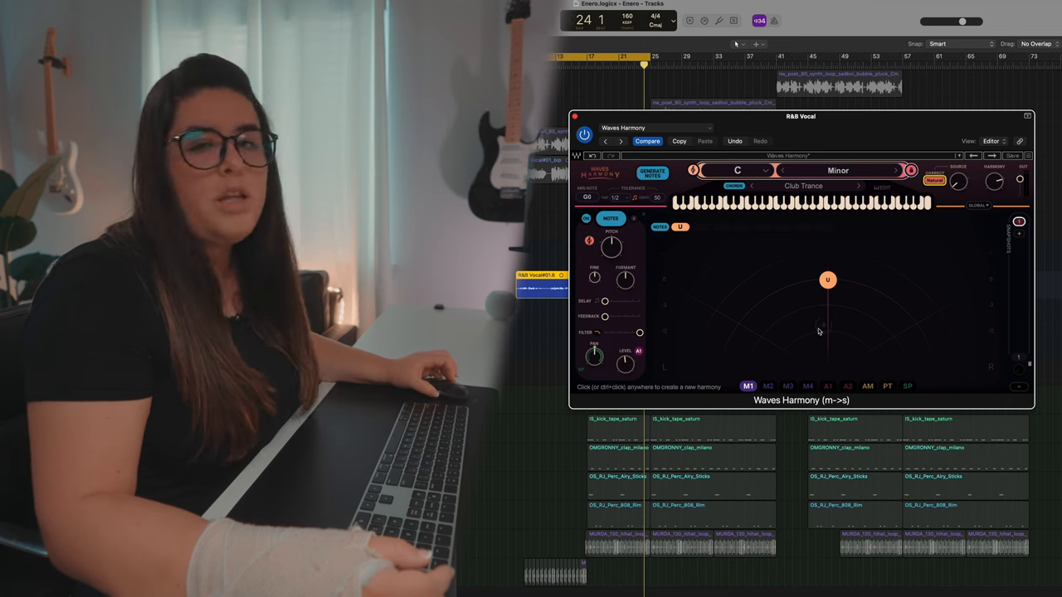
mouse_move(744, 332)
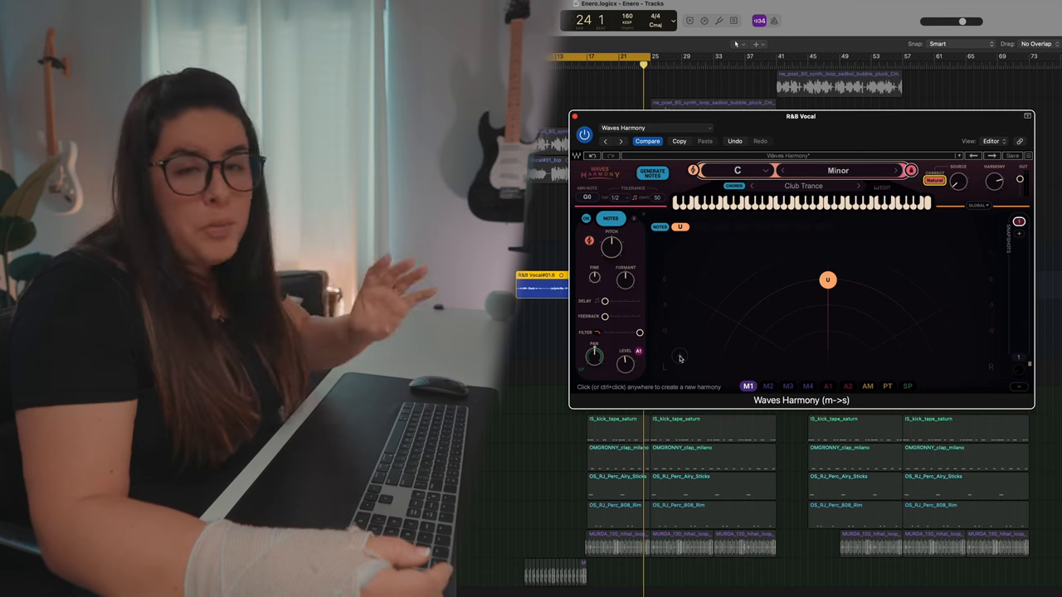
mouse_move(777, 310)
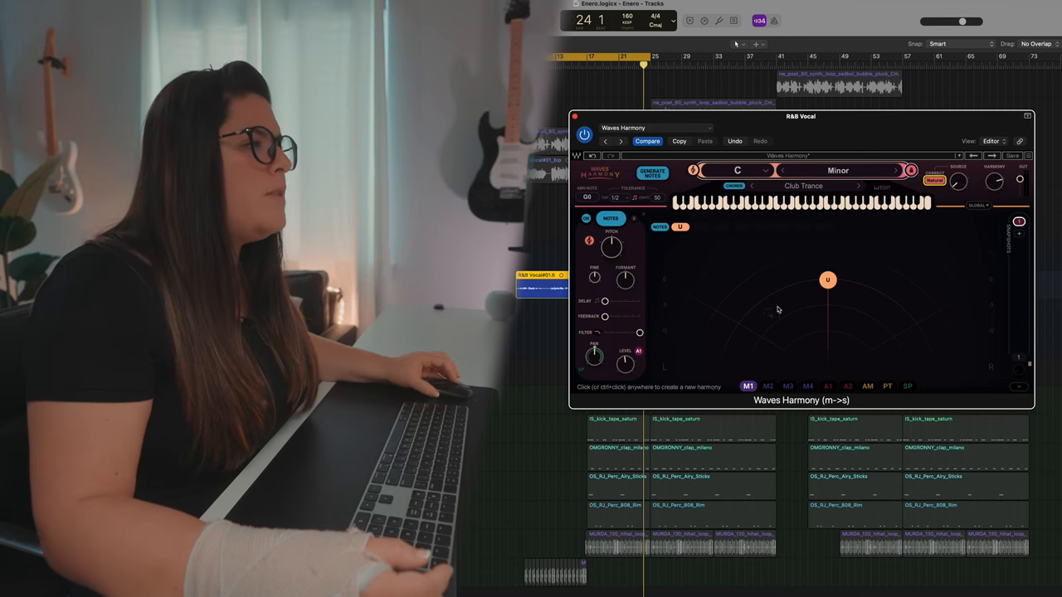
left_click(803, 186)
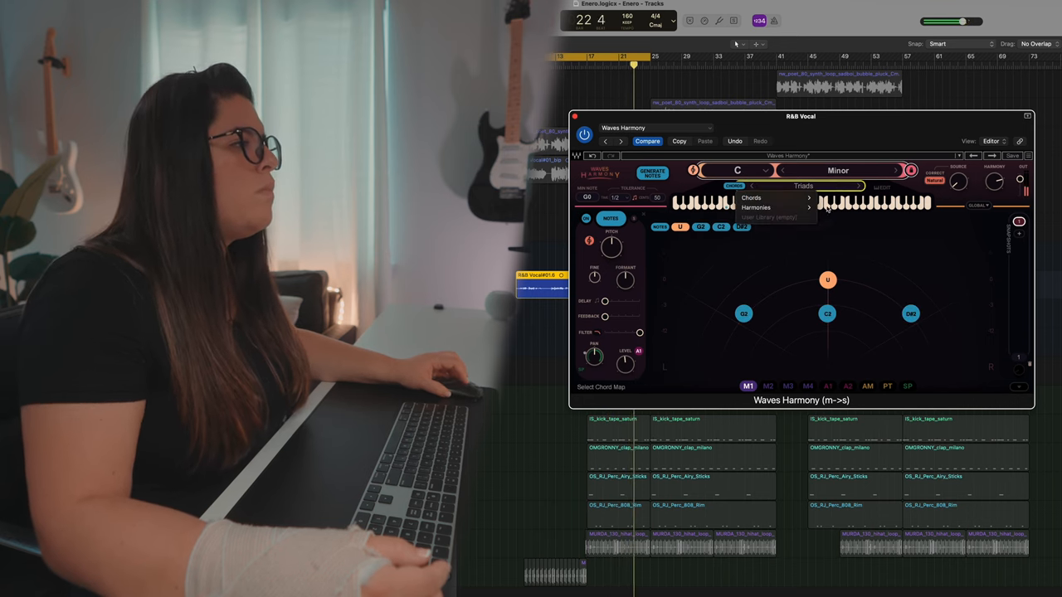
left_click(750, 197)
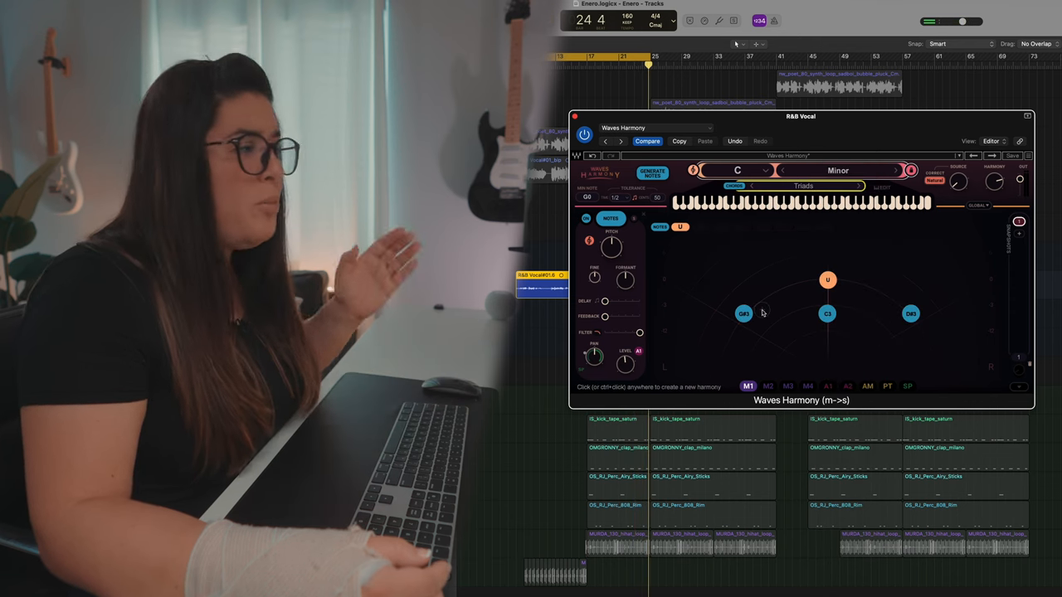
- Browse the Chord Map > Chords preset list, keeping Triads selected
left_click(804, 186)
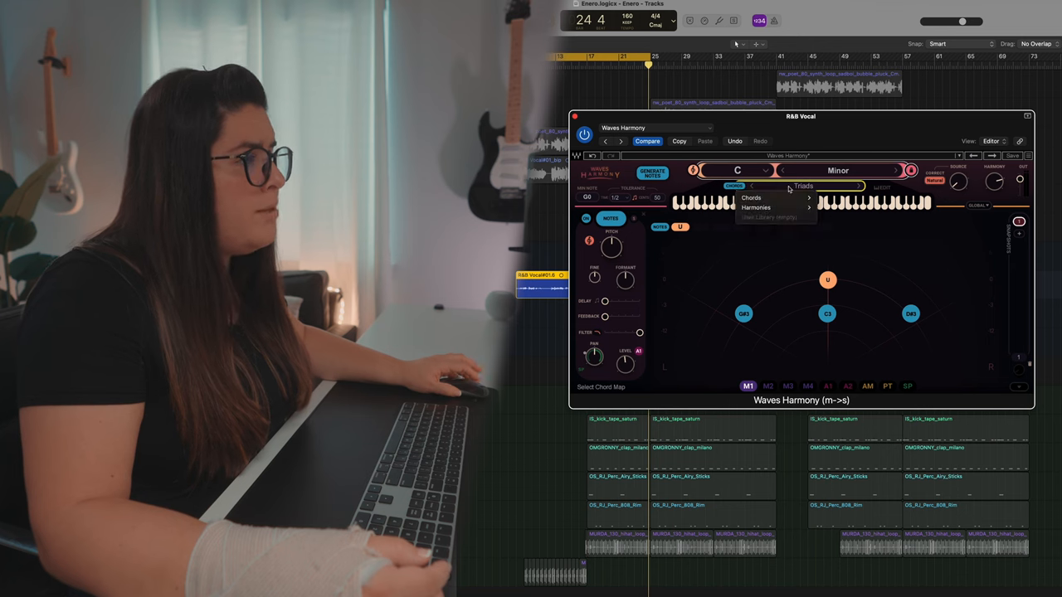
left_click(750, 198)
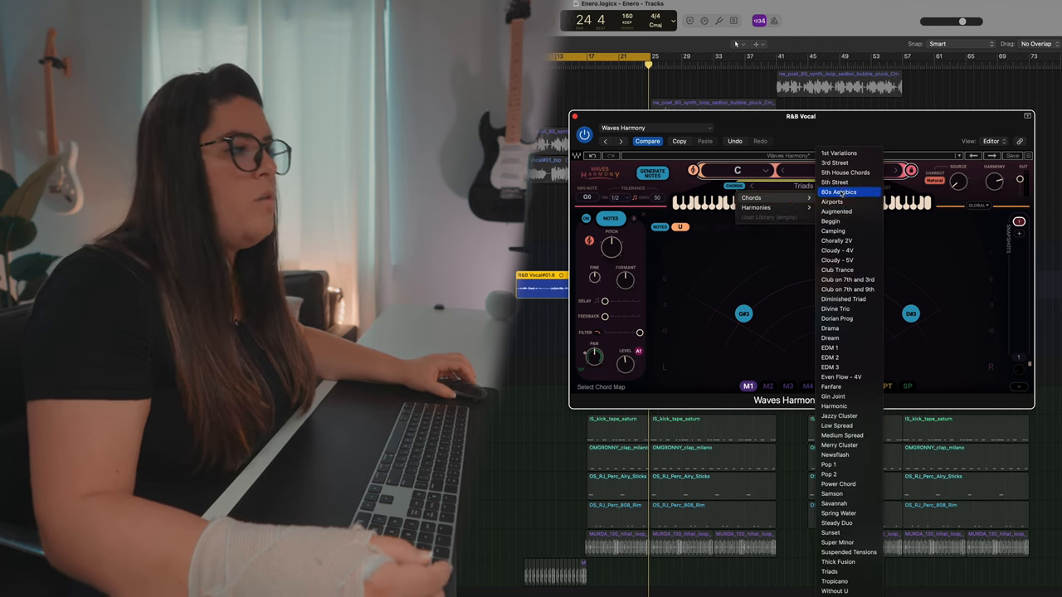
mouse_move(836, 269)
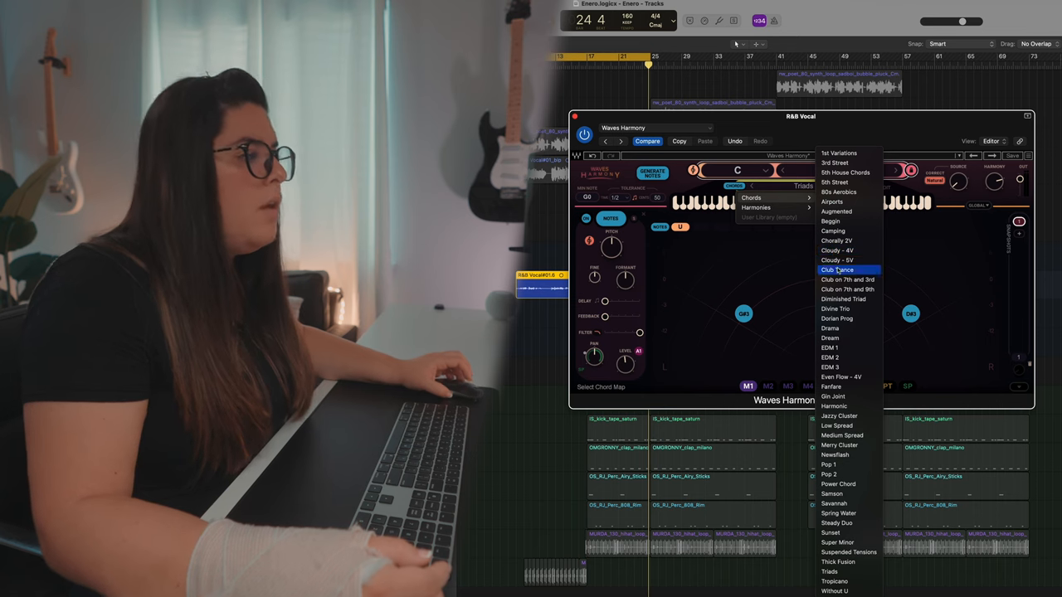
mouse_move(830, 338)
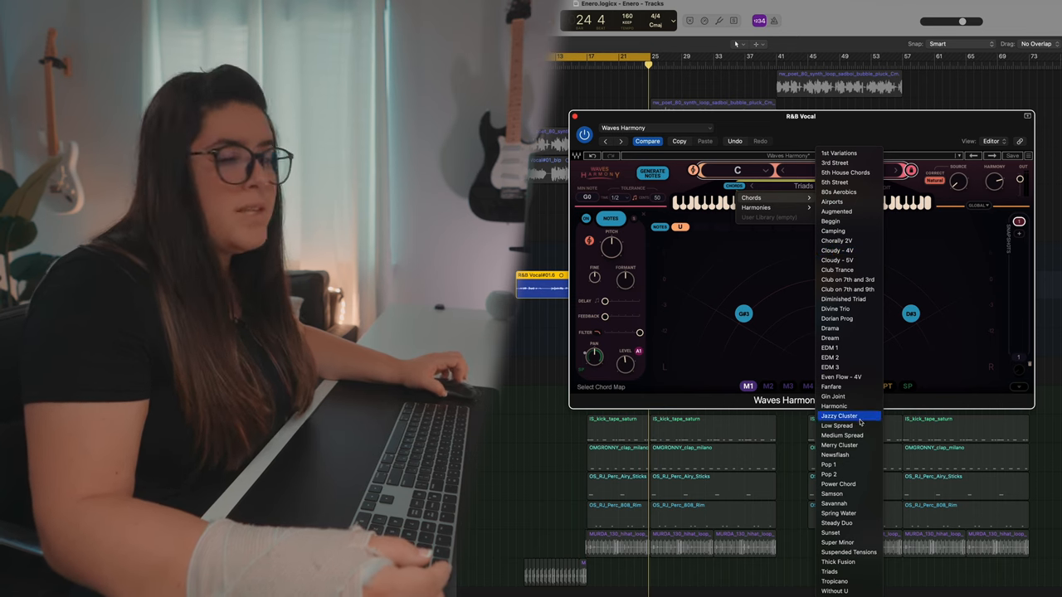
mouse_move(833, 308)
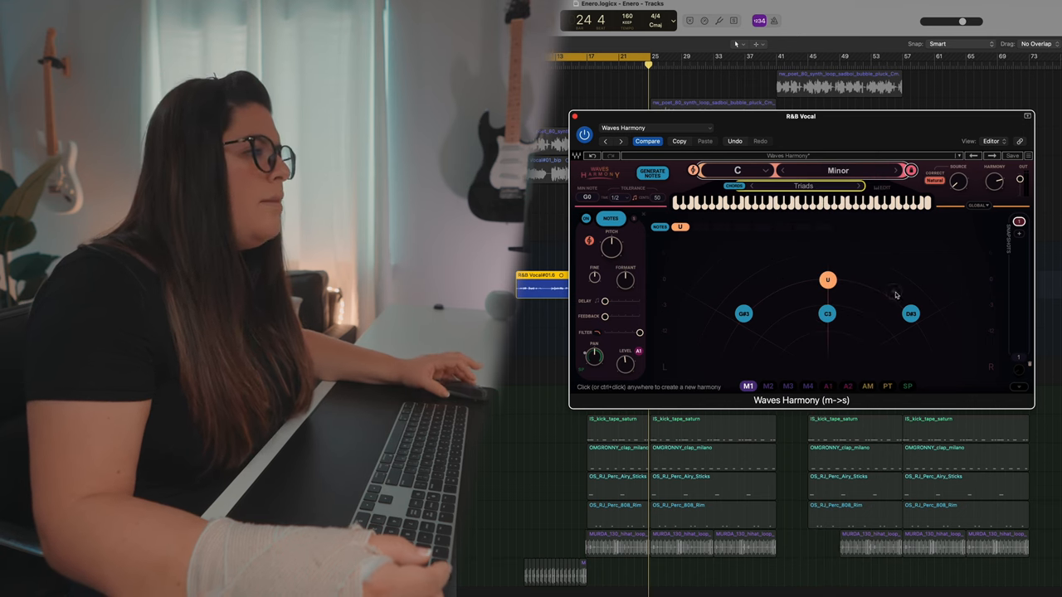
mouse_move(755, 337)
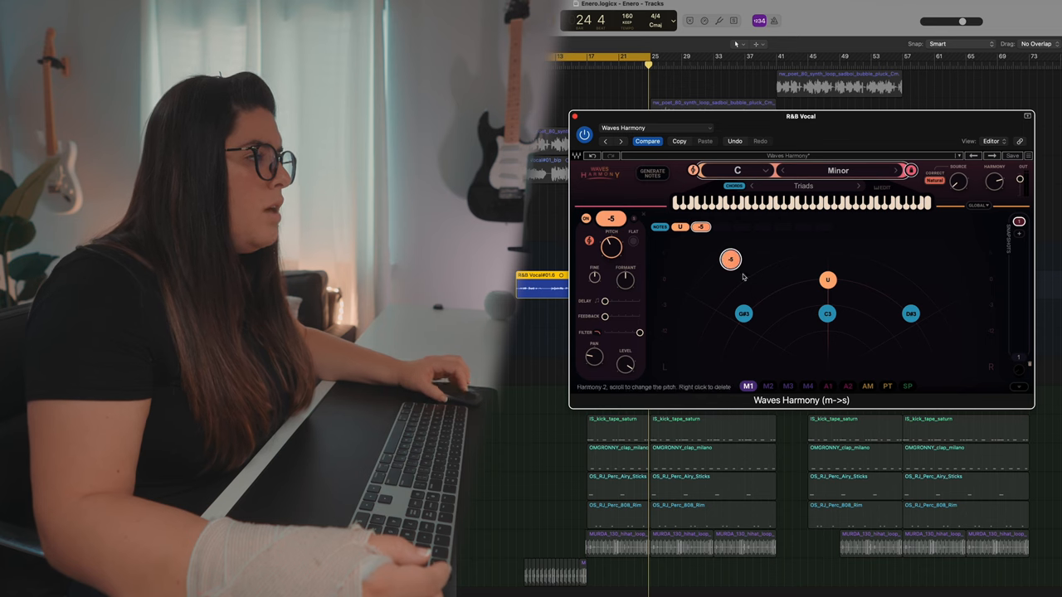
- Turn off Generate Notes, leaving only the hand-placed harmony nodes
left_click(765, 266)
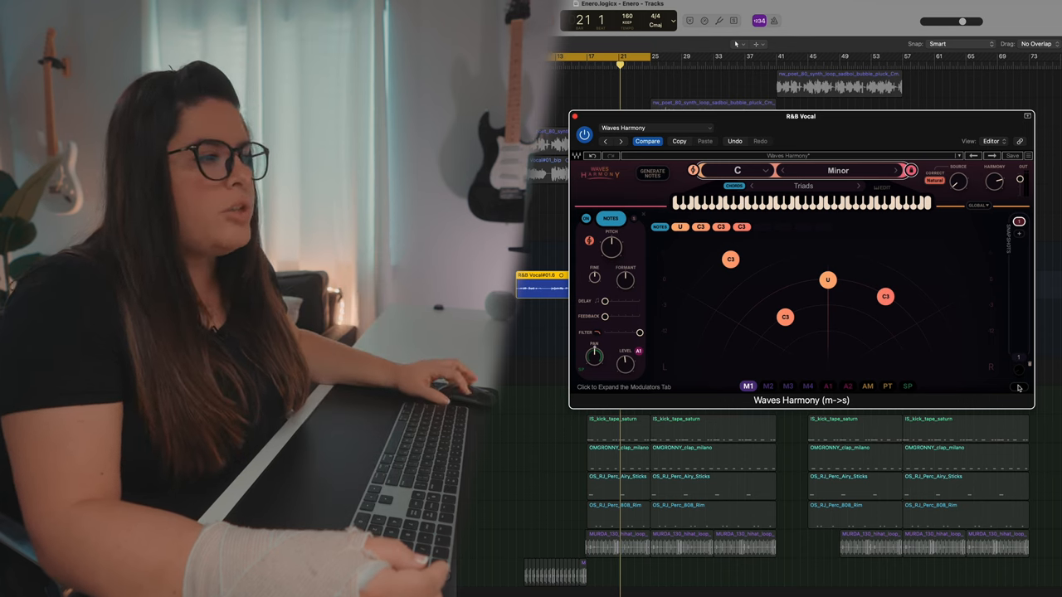
- Re-enable Generate Notes so chord map voices stack with the manual nodes
left_click(623, 389)
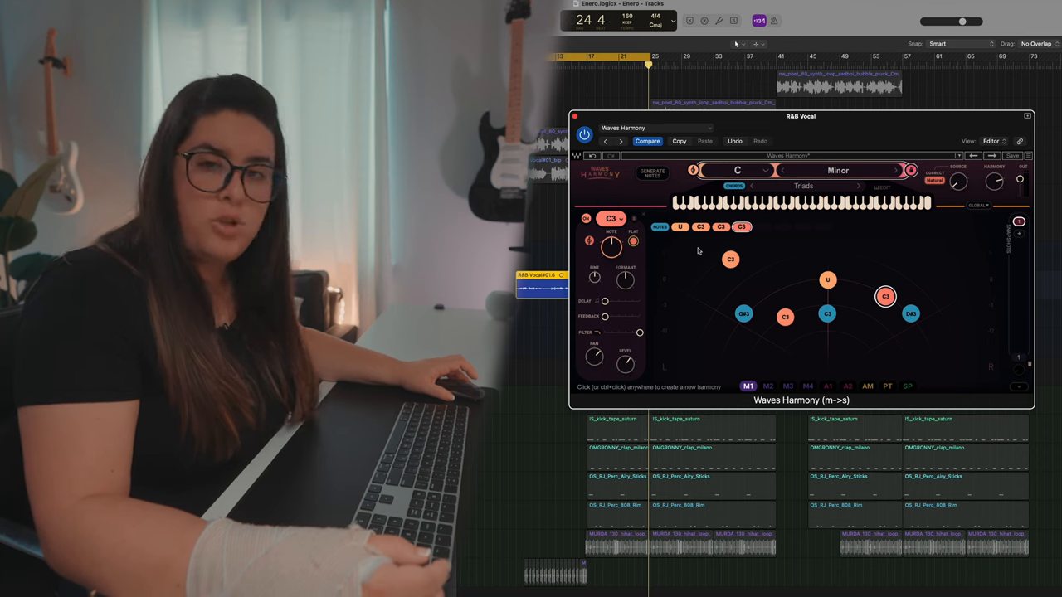
mouse_move(674, 258)
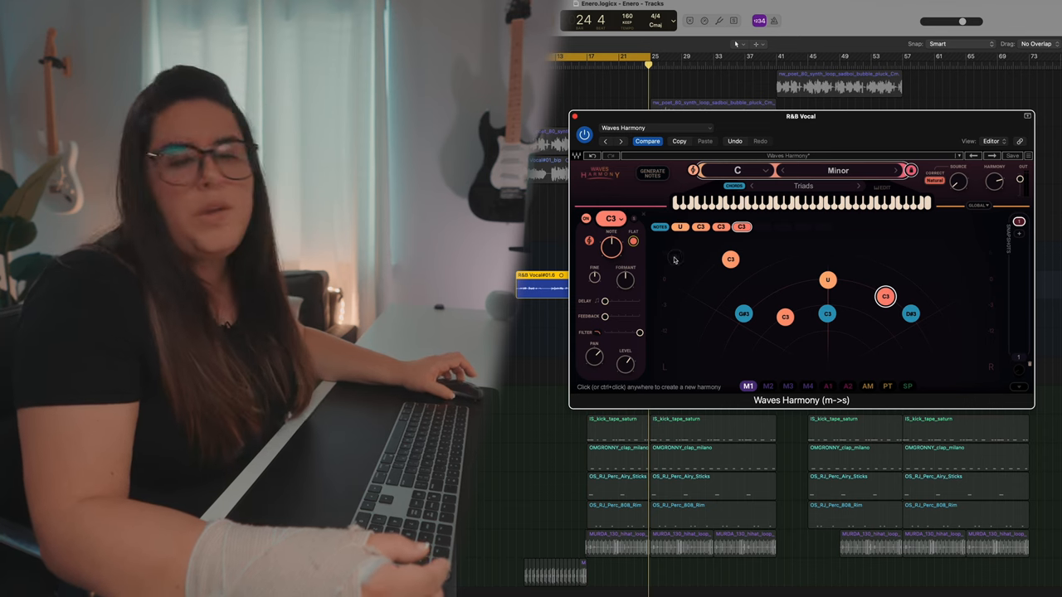
mouse_move(761, 259)
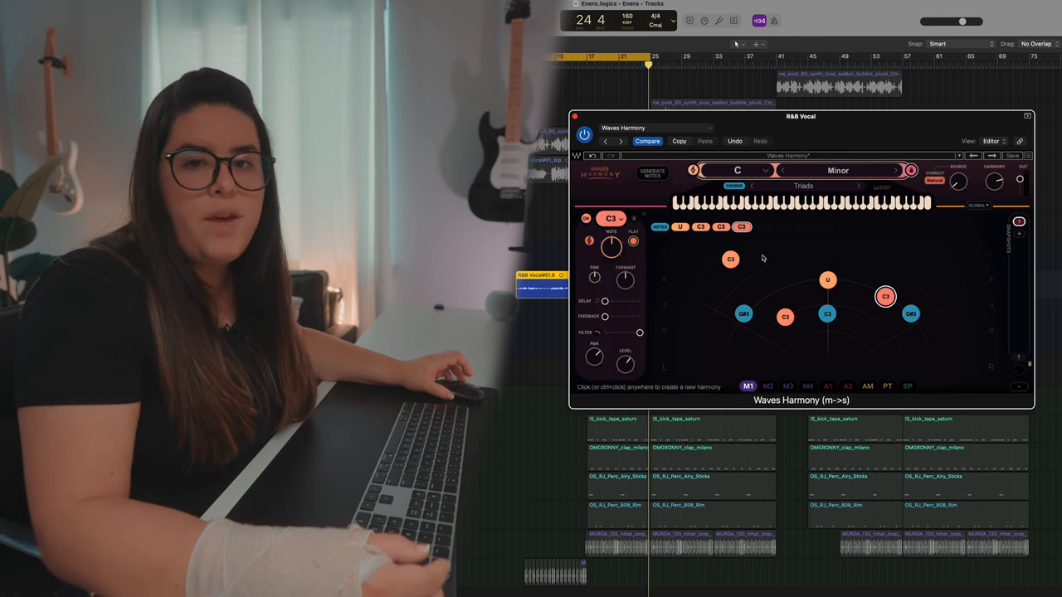
mouse_move(778, 266)
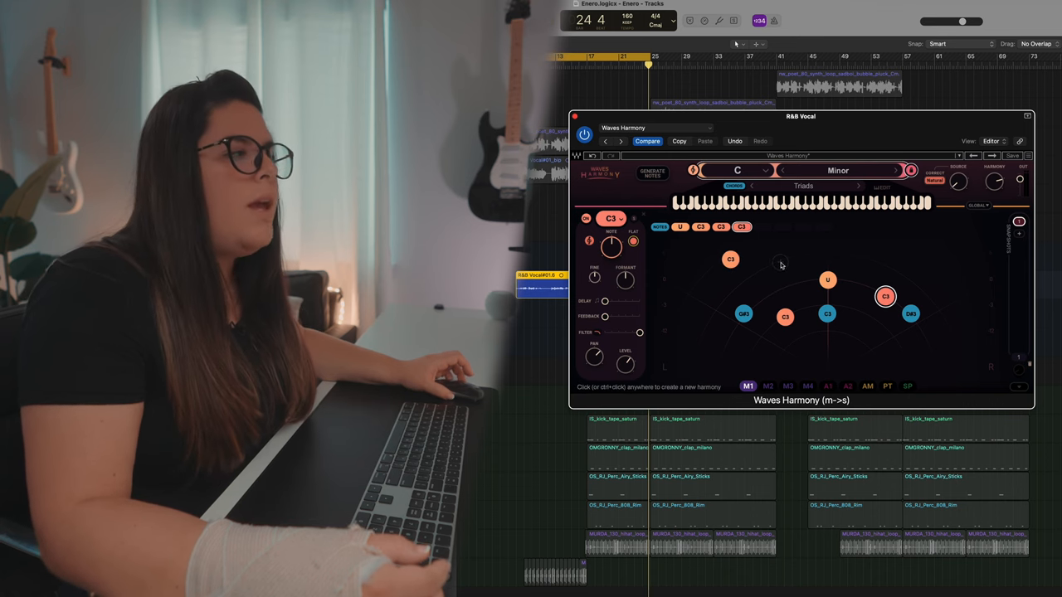
mouse_move(816, 266)
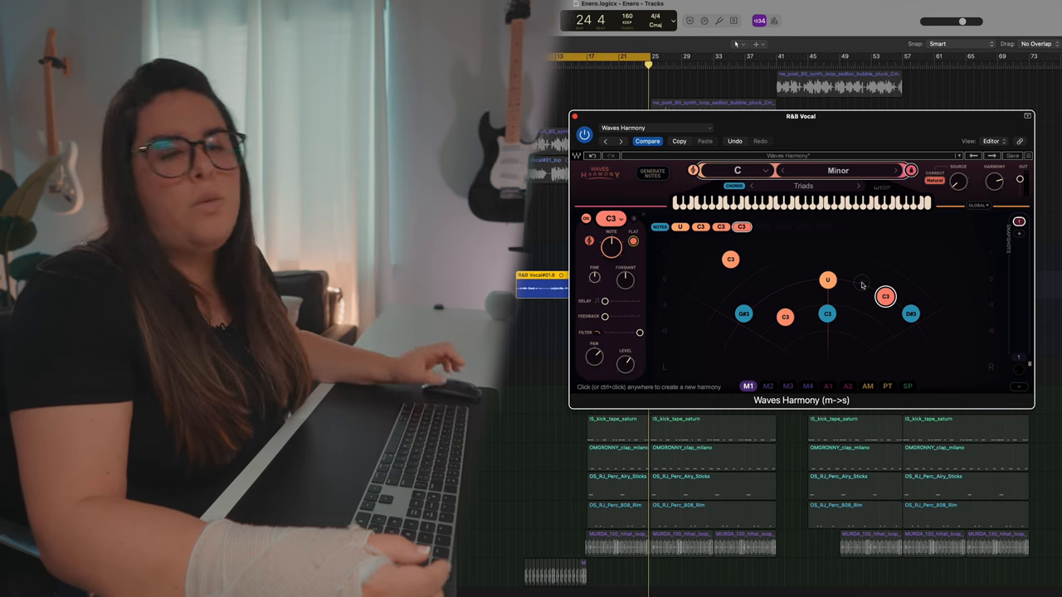
- Disable Generate Notes again, keeping just the three manual harmony nodes
left_click(611, 219)
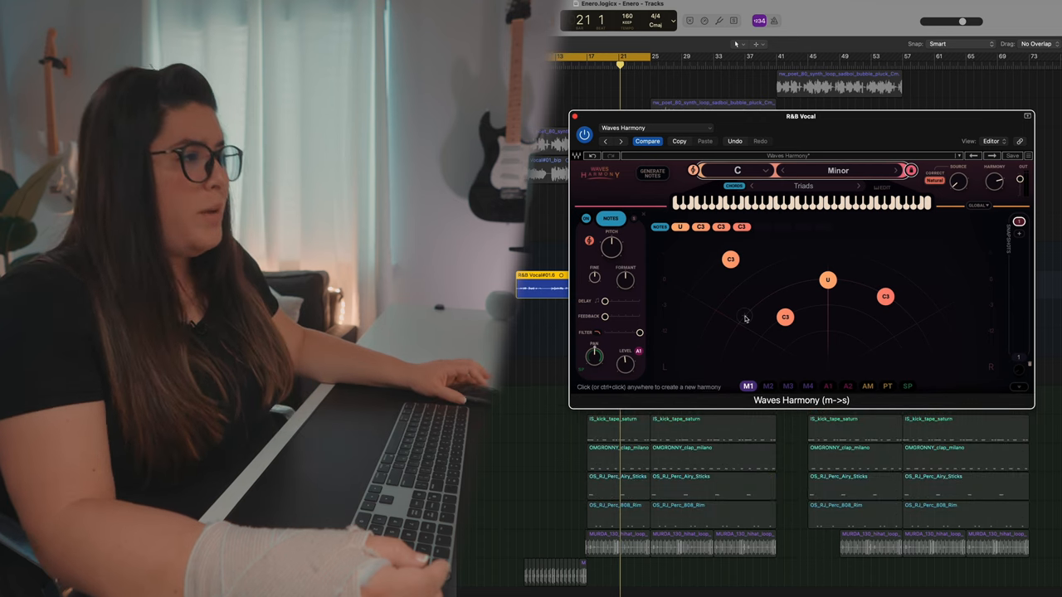
mouse_move(733, 315)
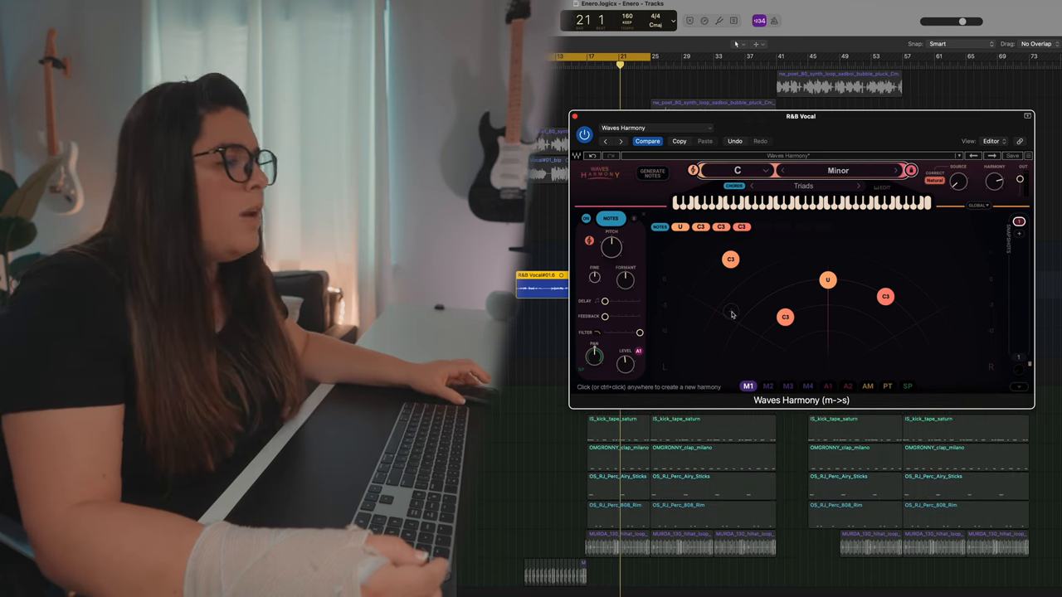
mouse_move(733, 355)
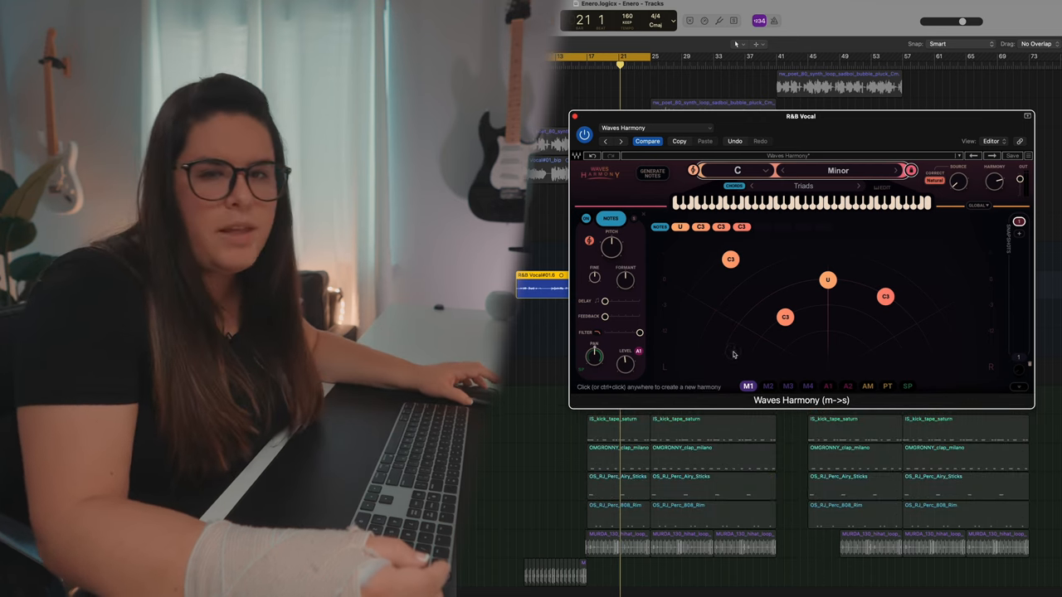
mouse_move(760, 289)
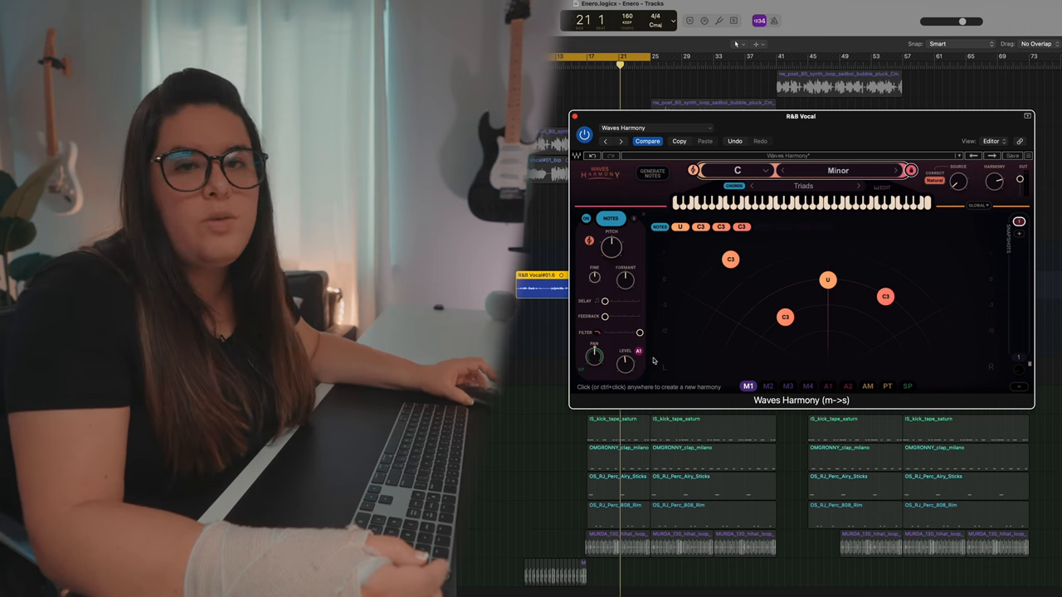
mouse_move(723, 306)
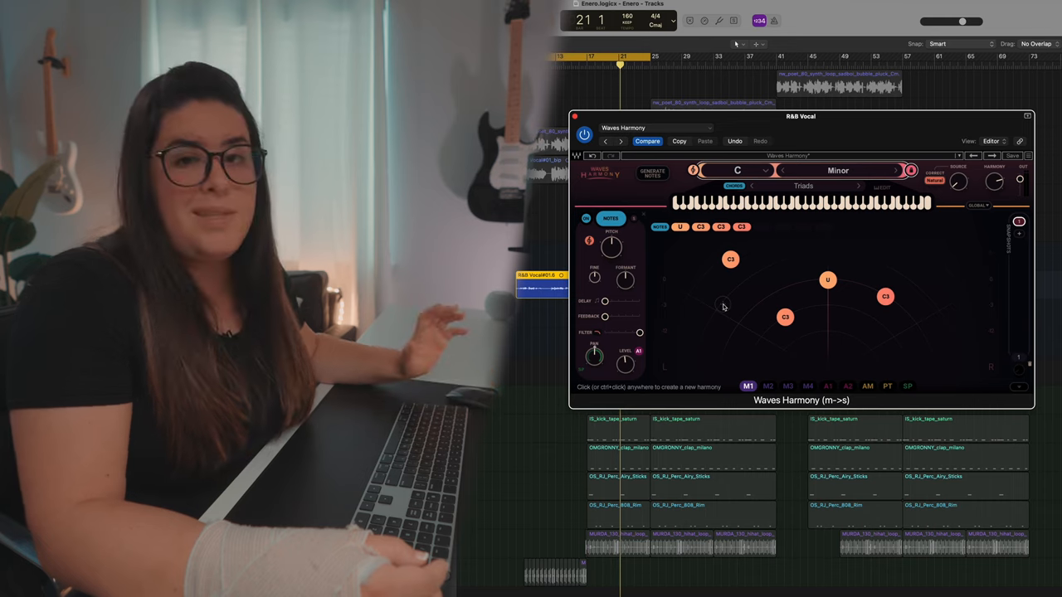